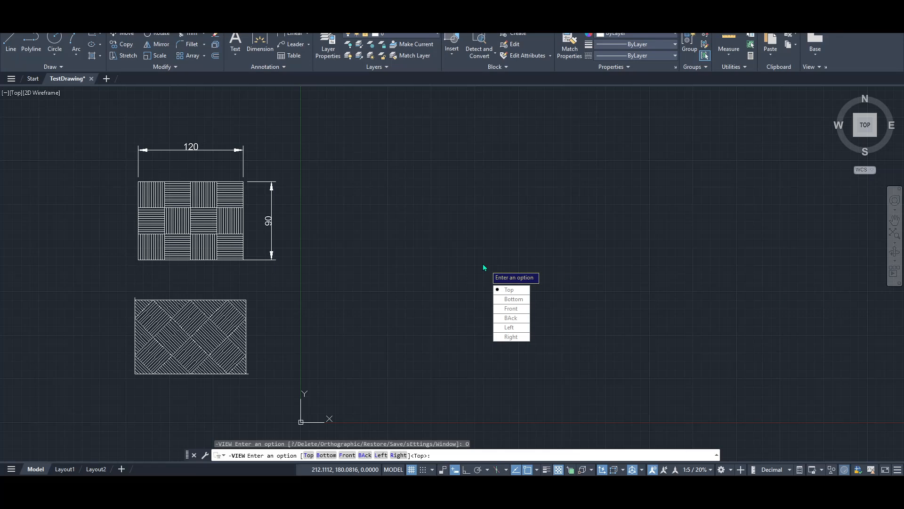
{"action": "mouse_move", "coordinate": [459, 253]}
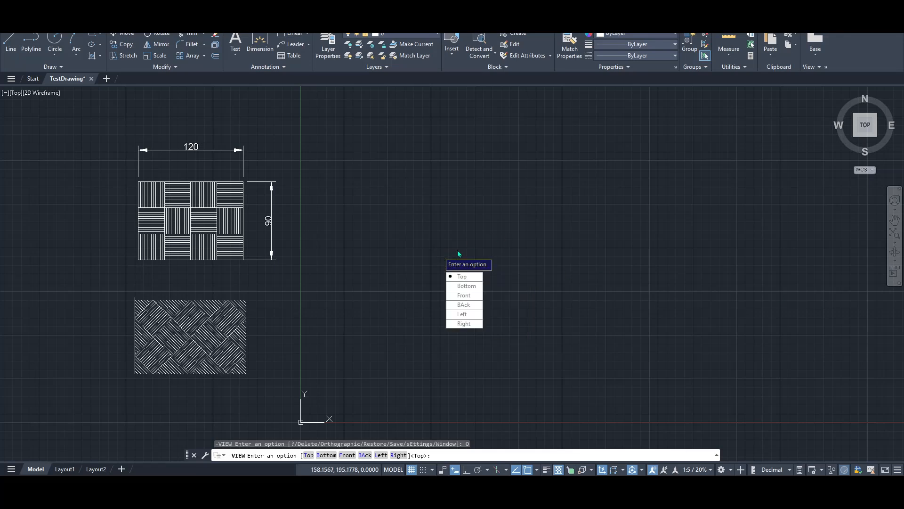
Step: Flatten the isometric drawing to Plan View of the Current UCS via View > 3D Views
{"action": "key", "text": "Escape"}
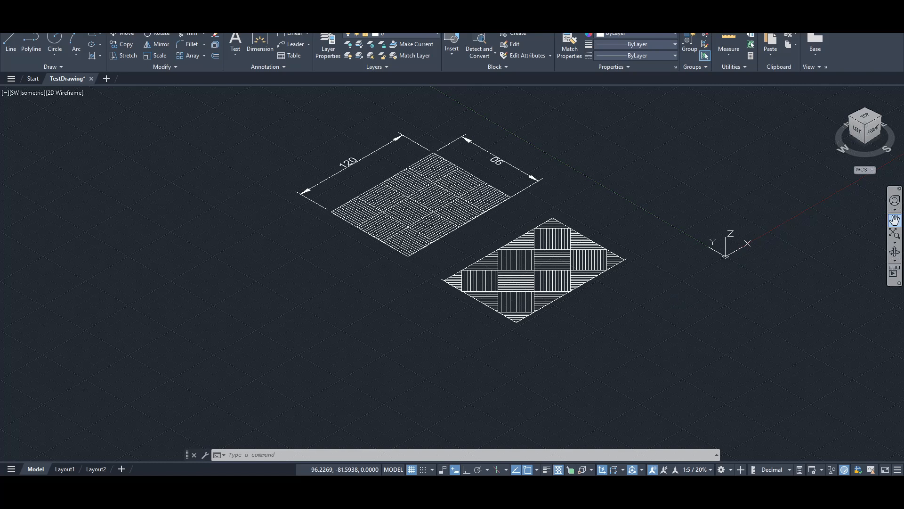
{"action": "mouse_move", "coordinate": [638, 239]}
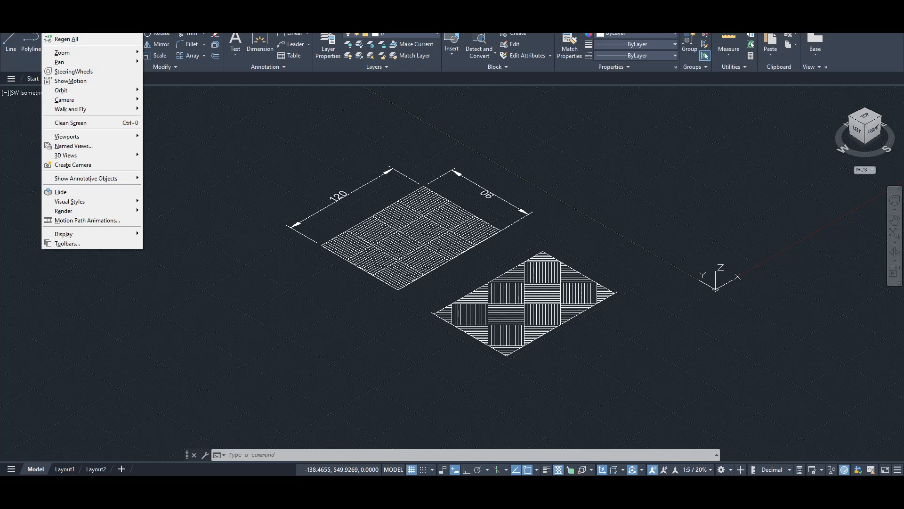
{"action": "mouse_move", "coordinate": [64, 99]}
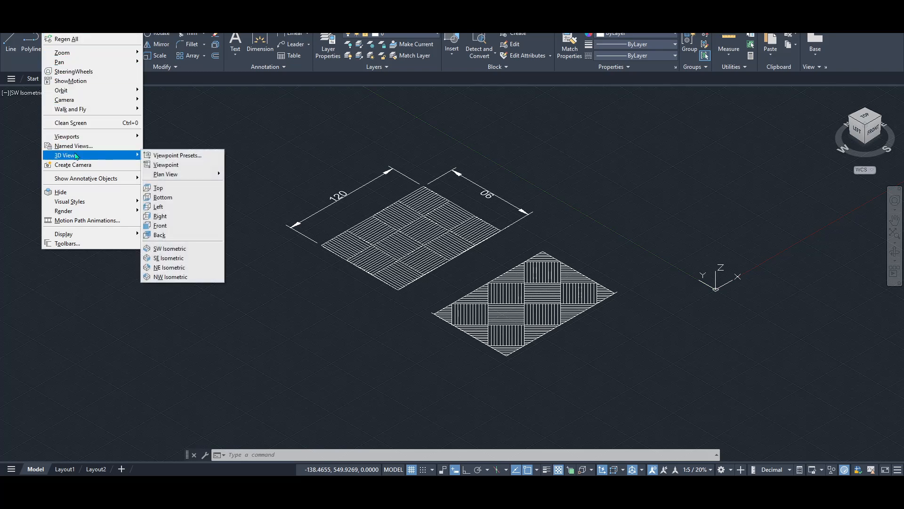
{"action": "mouse_move", "coordinate": [132, 158]}
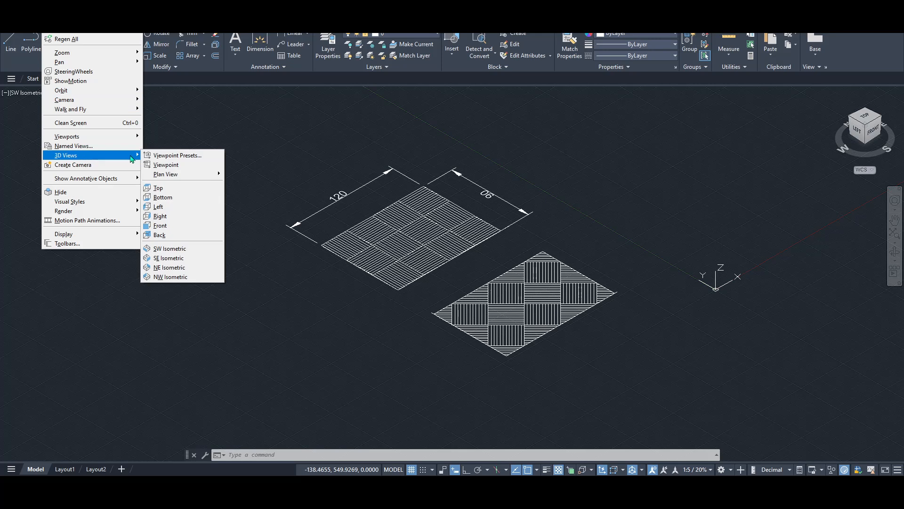
{"action": "mouse_move", "coordinate": [87, 154]}
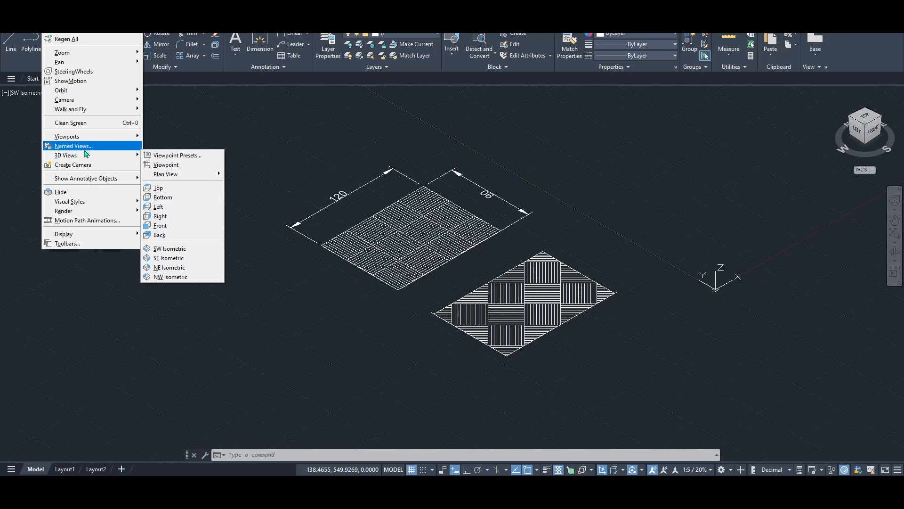
{"action": "mouse_move", "coordinate": [66, 154]}
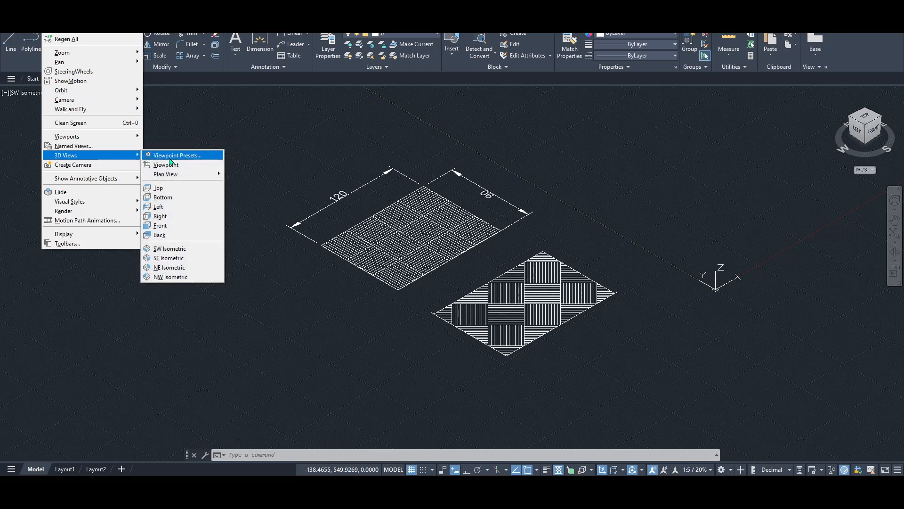
{"action": "mouse_move", "coordinate": [166, 173]}
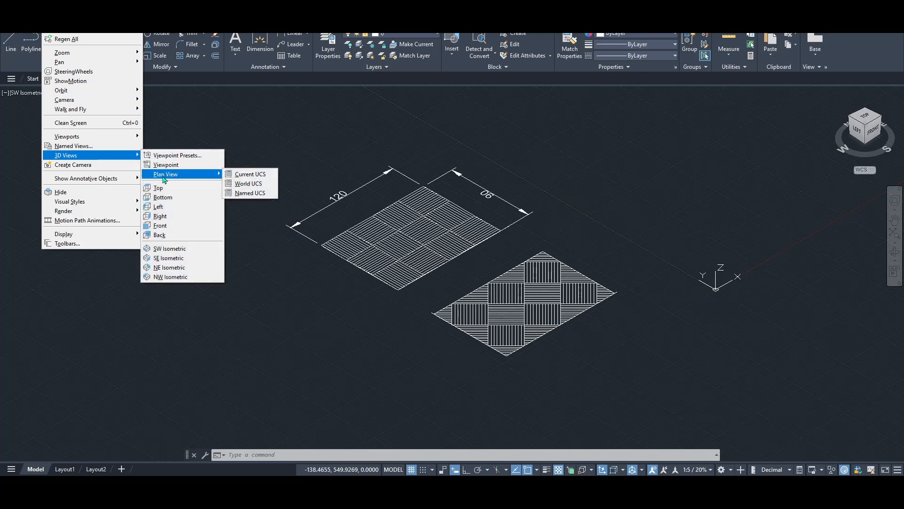
{"action": "mouse_move", "coordinate": [204, 179]}
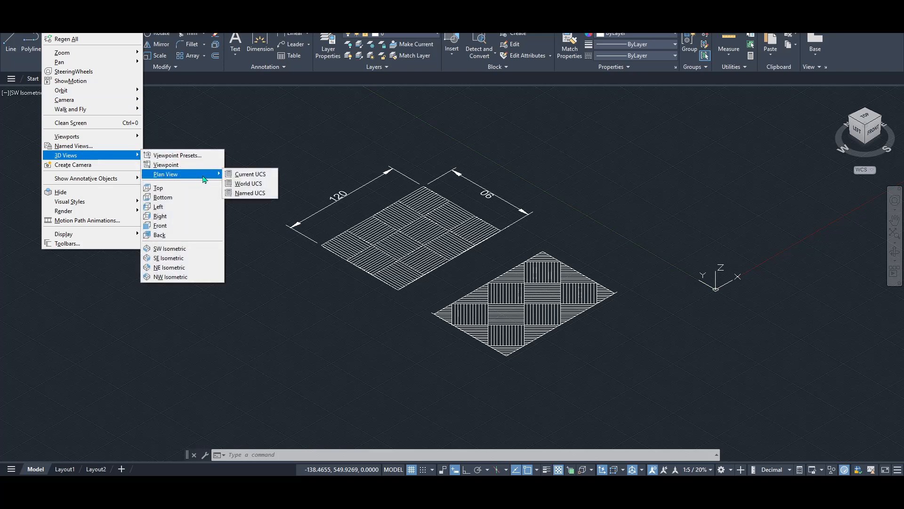
{"action": "mouse_move", "coordinate": [251, 174]}
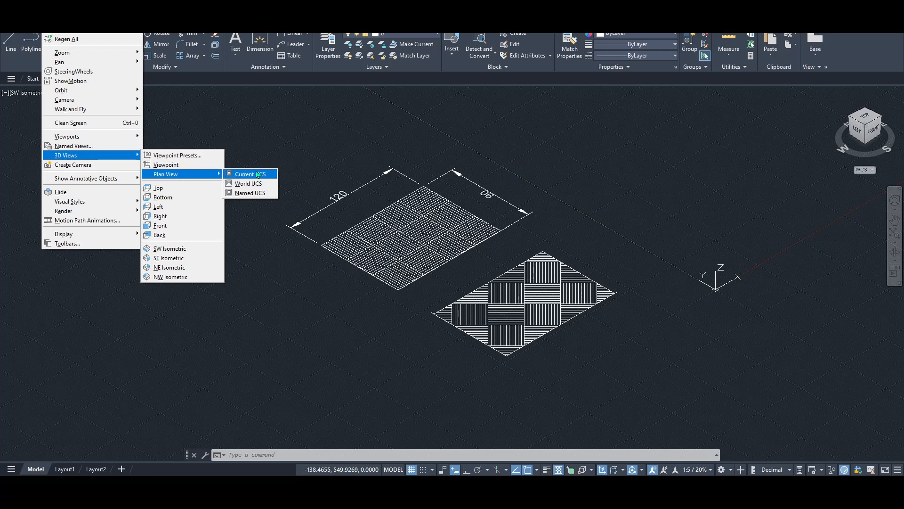
{"action": "left_click", "coordinate": [249, 173]}
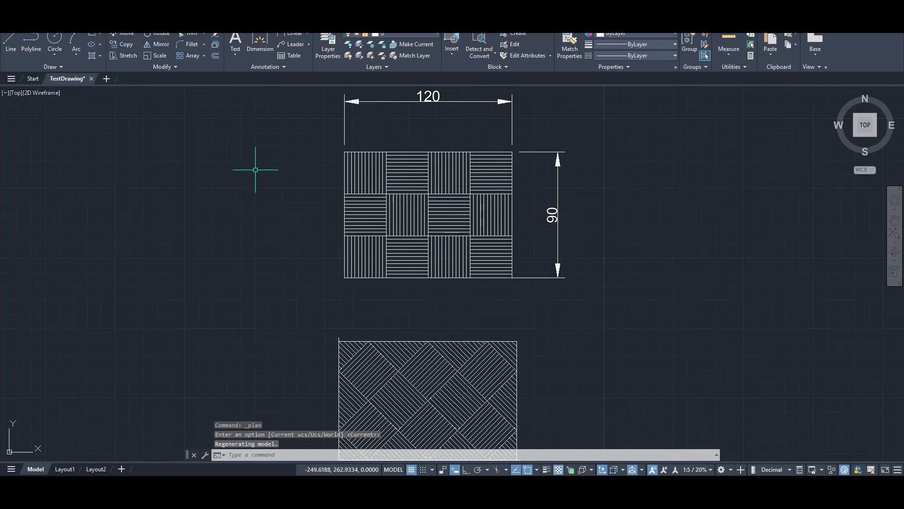
{"action": "mouse_move", "coordinate": [474, 321]}
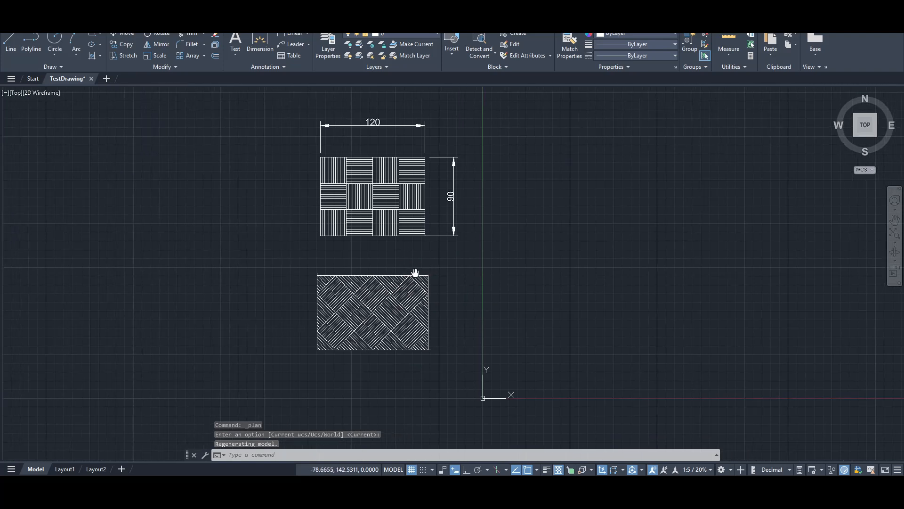
Step: Pan the flat plan so both hatched rectangles sit fully in view
{"action": "left_click_drag", "start_coordinate": [415, 272], "coordinate": [367, 263]}
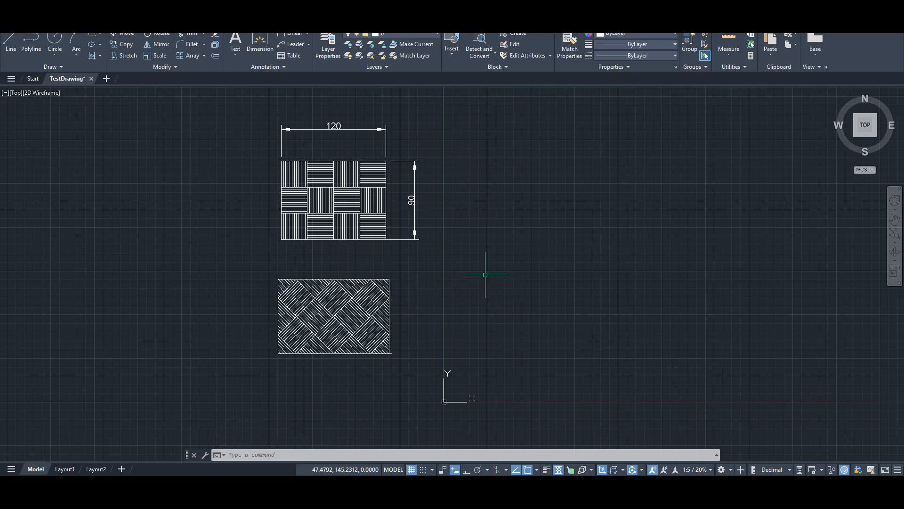
{"action": "mouse_move", "coordinate": [765, 230]}
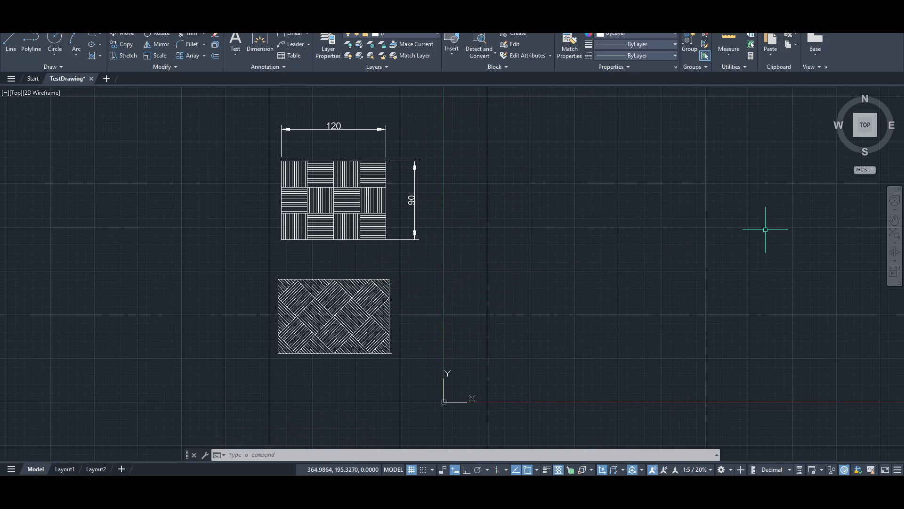
{"action": "mouse_move", "coordinate": [854, 140]}
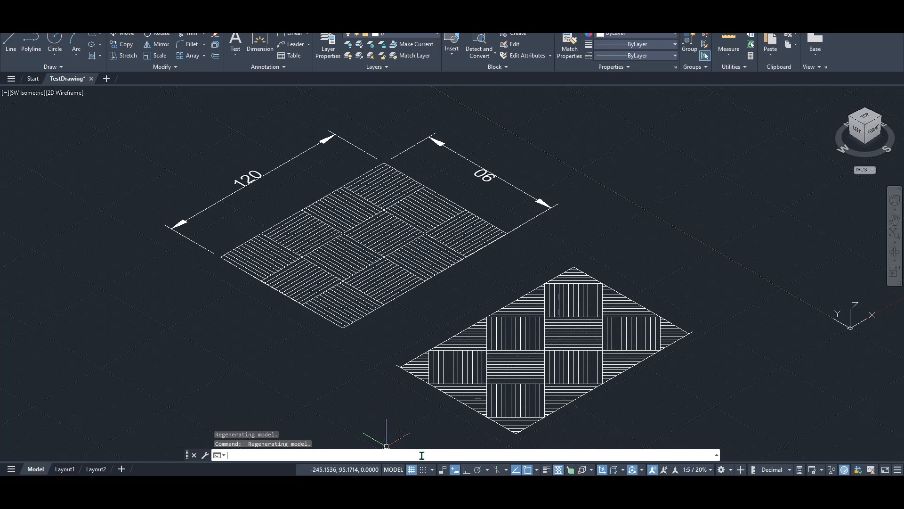
{"action": "mouse_move", "coordinate": [421, 455]}
{"action": "type", "text": "-"}
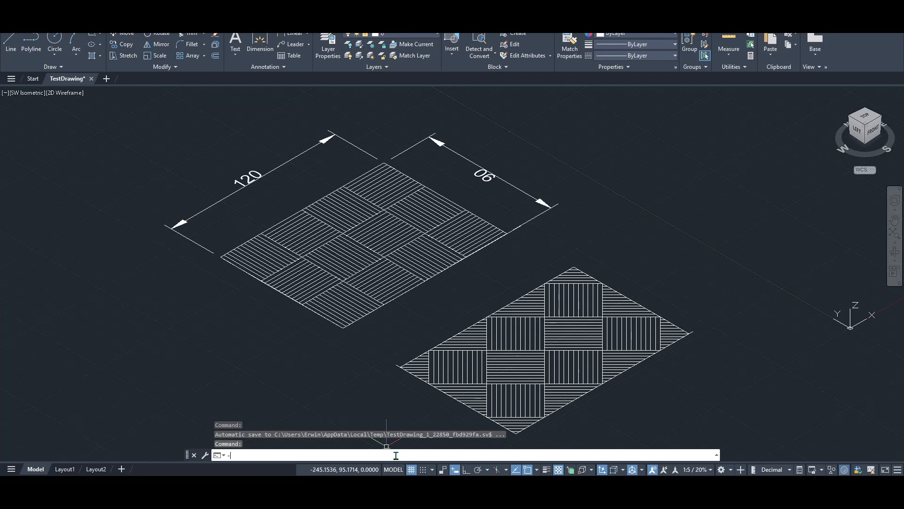
Step: Use -VIEW with Orthographic then Top to lay both hatched rectangles flat
{"action": "type", "text": "V"}
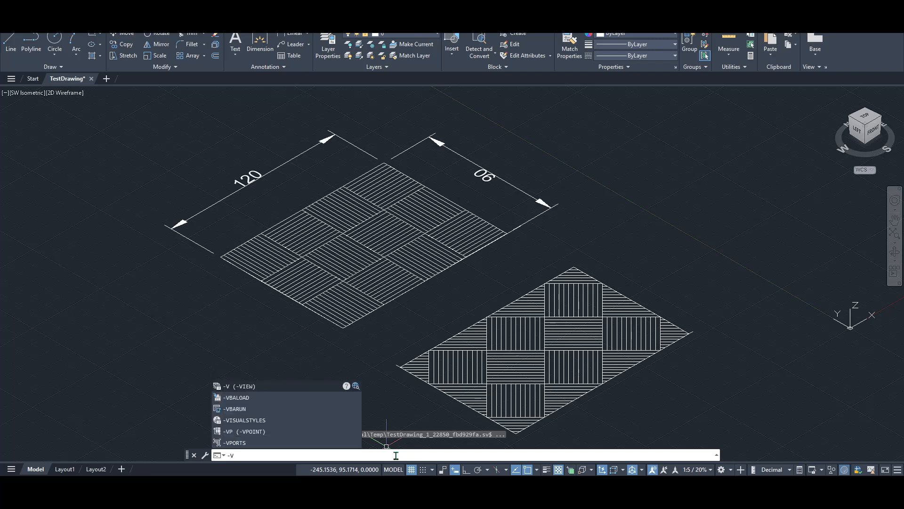
{"action": "left_click", "coordinate": [234, 386]}
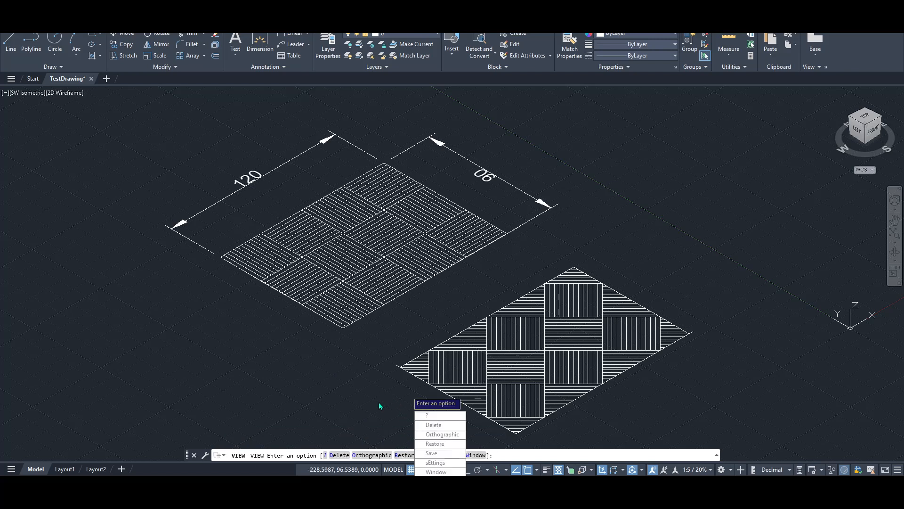
{"action": "mouse_move", "coordinate": [382, 433]}
{"action": "type", "text": "o"}
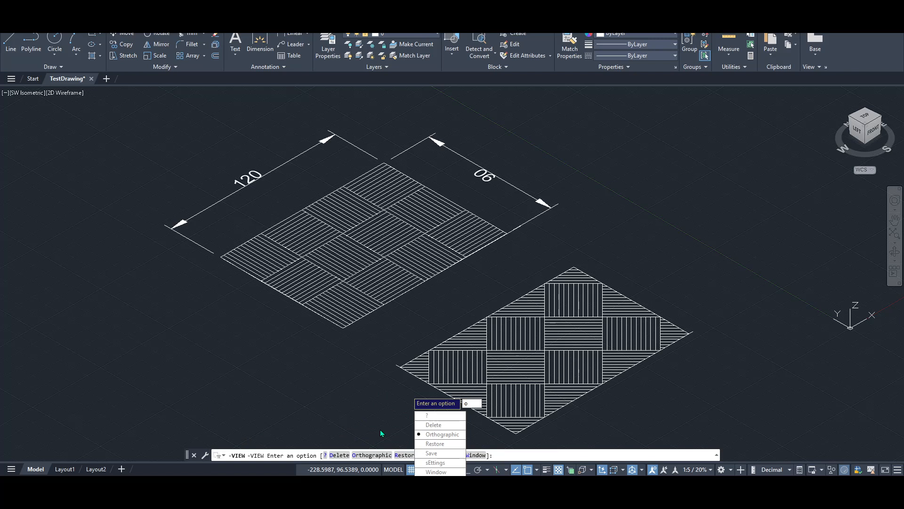
{"action": "left_click", "coordinate": [443, 434]}
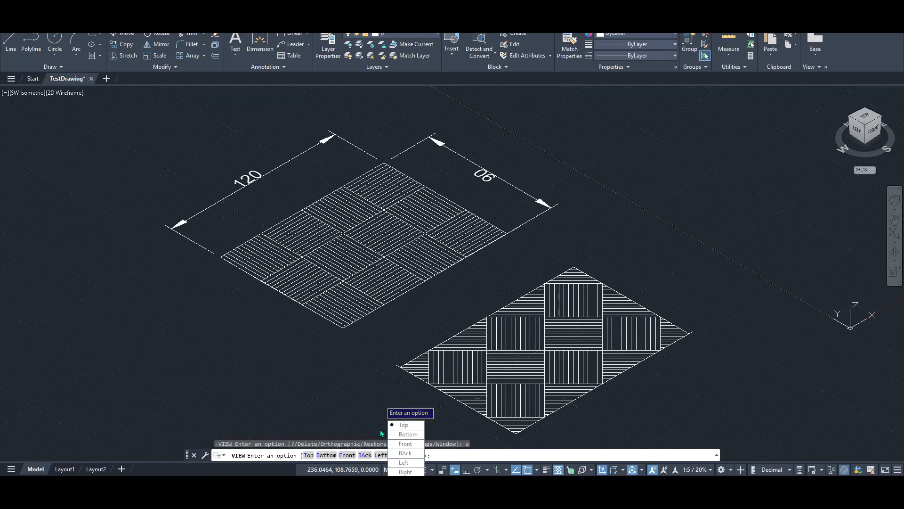
{"action": "type", "text": "t"}
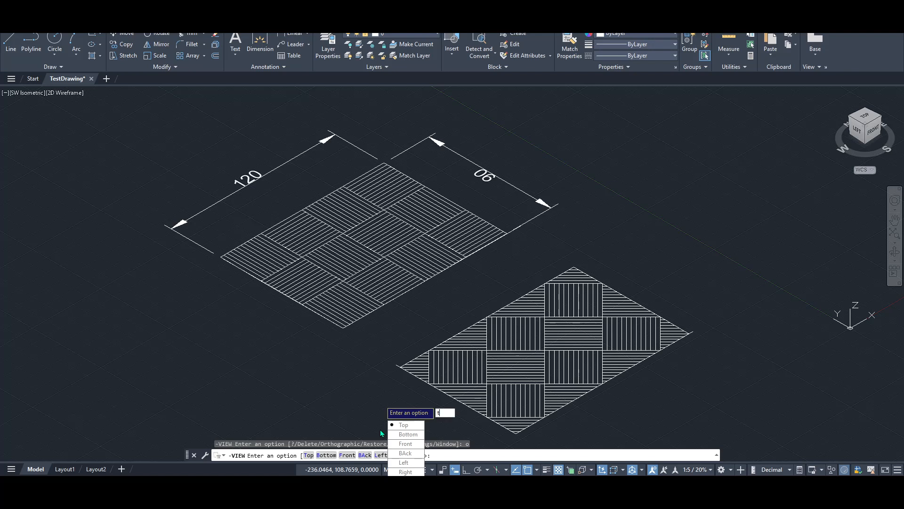
{"action": "left_click", "coordinate": [403, 424]}
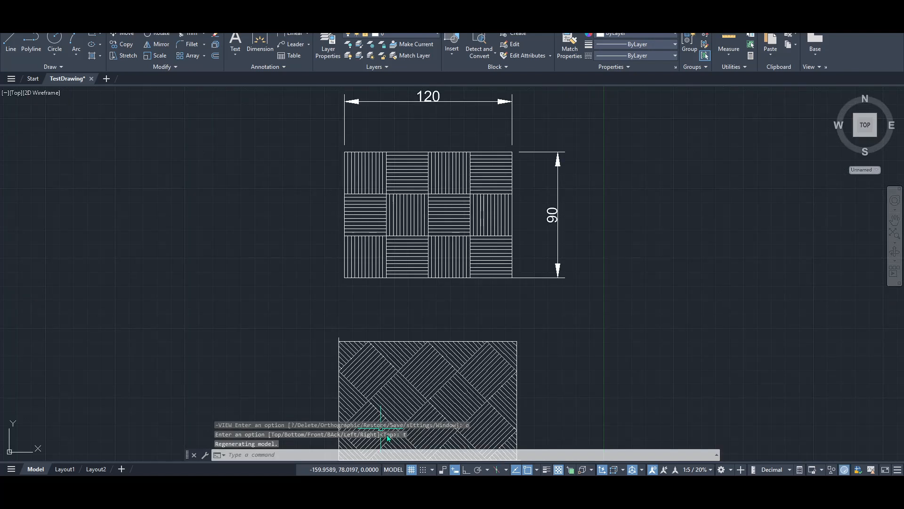
{"action": "mouse_move", "coordinate": [464, 306]}
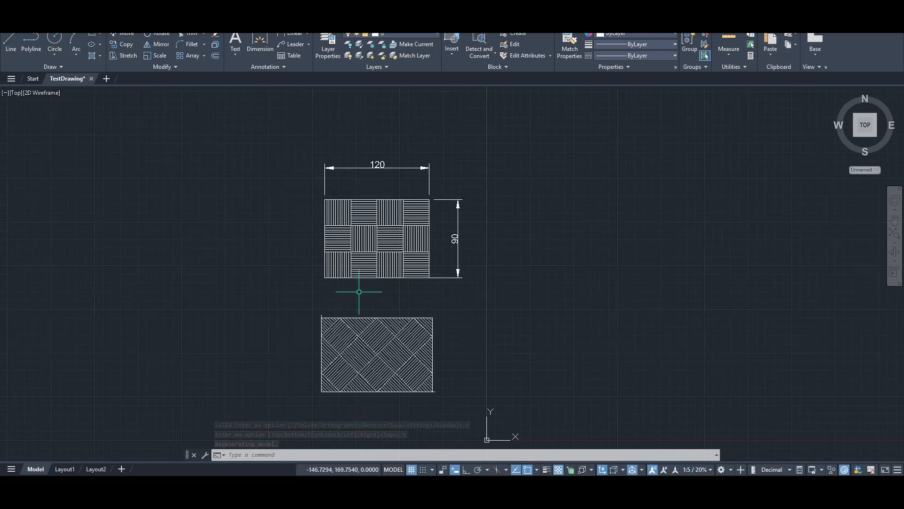
{"action": "mouse_move", "coordinate": [496, 300]}
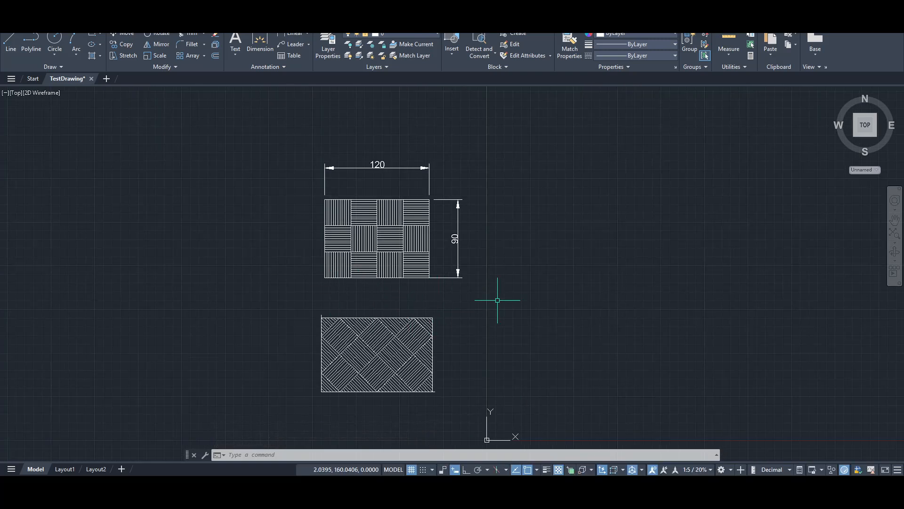
{"action": "mouse_move", "coordinate": [488, 277]}
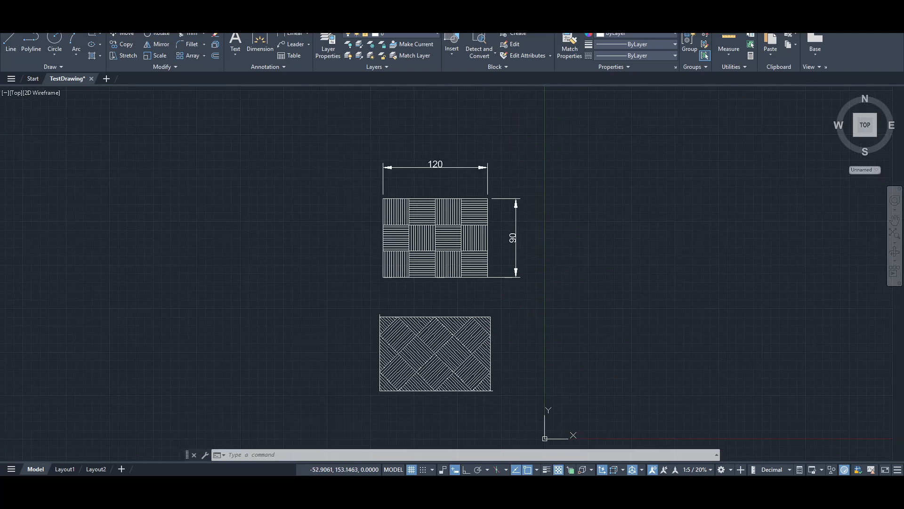
{"action": "mouse_move", "coordinate": [875, 324]}
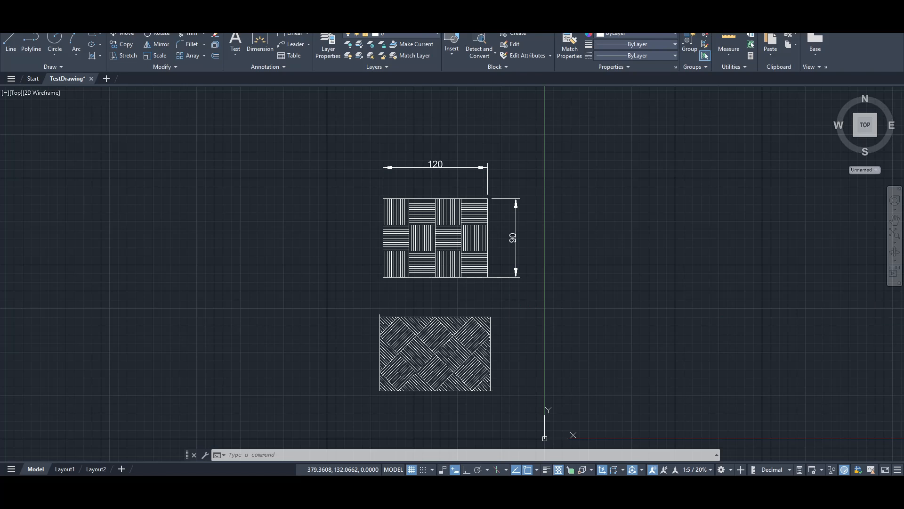
{"action": "mouse_move", "coordinate": [588, 292]}
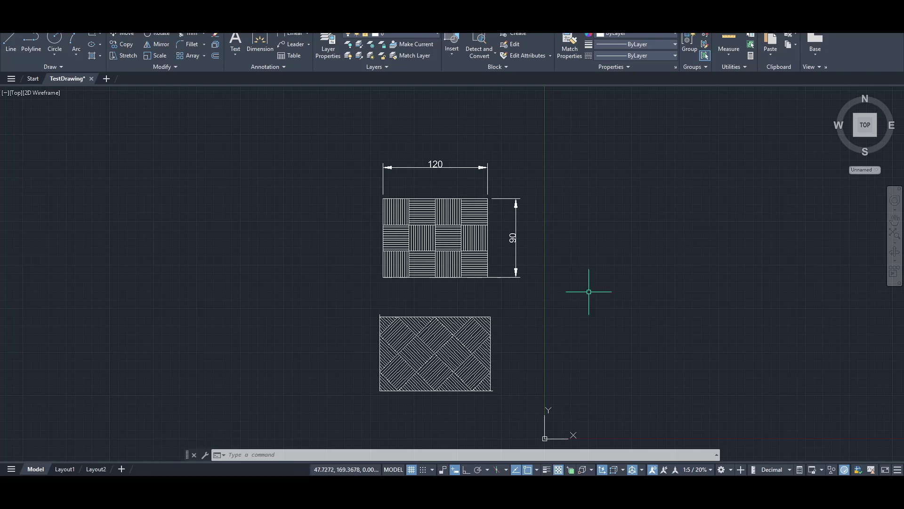